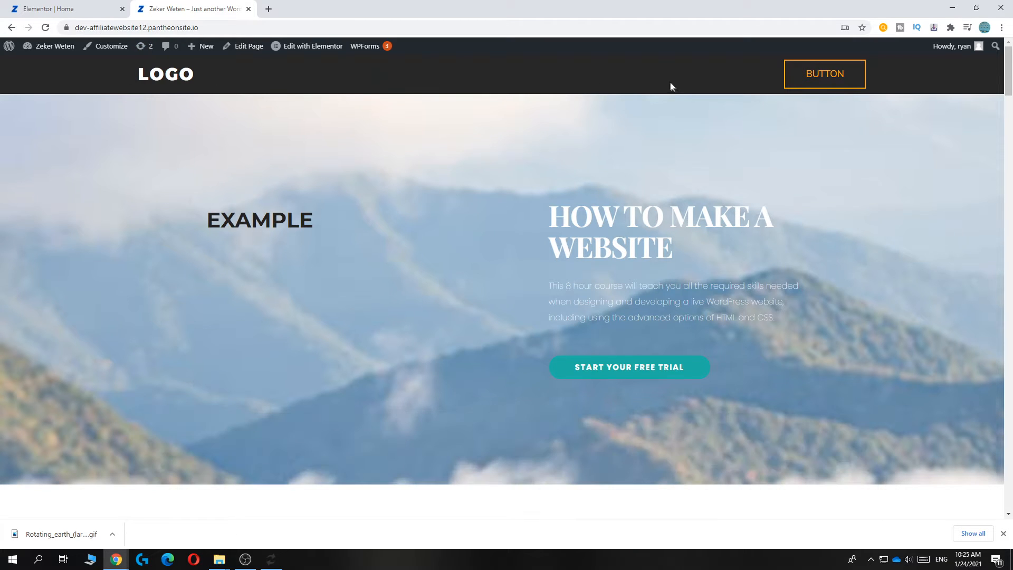
mouse_move(173, 97)
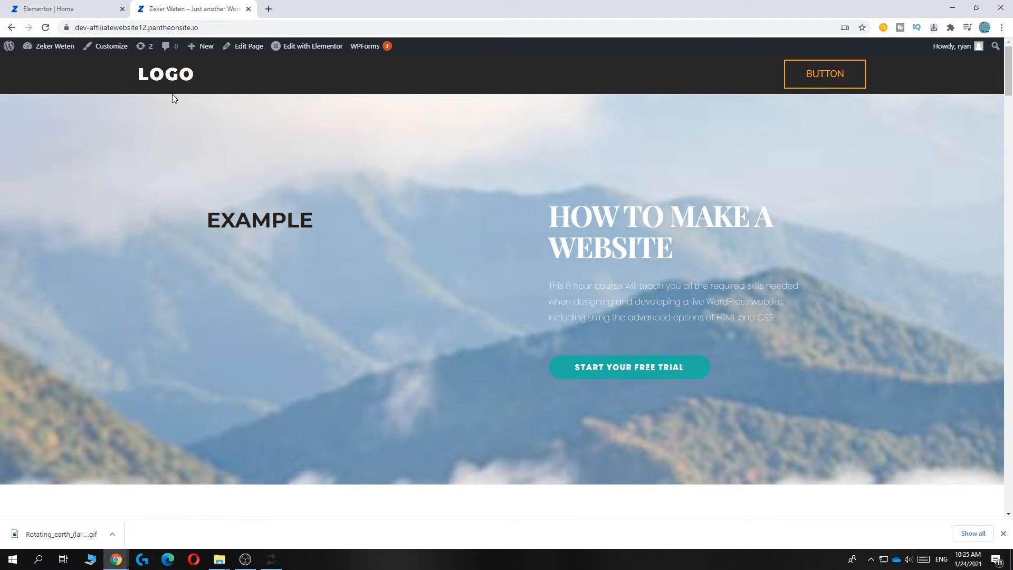
mouse_move(327, 84)
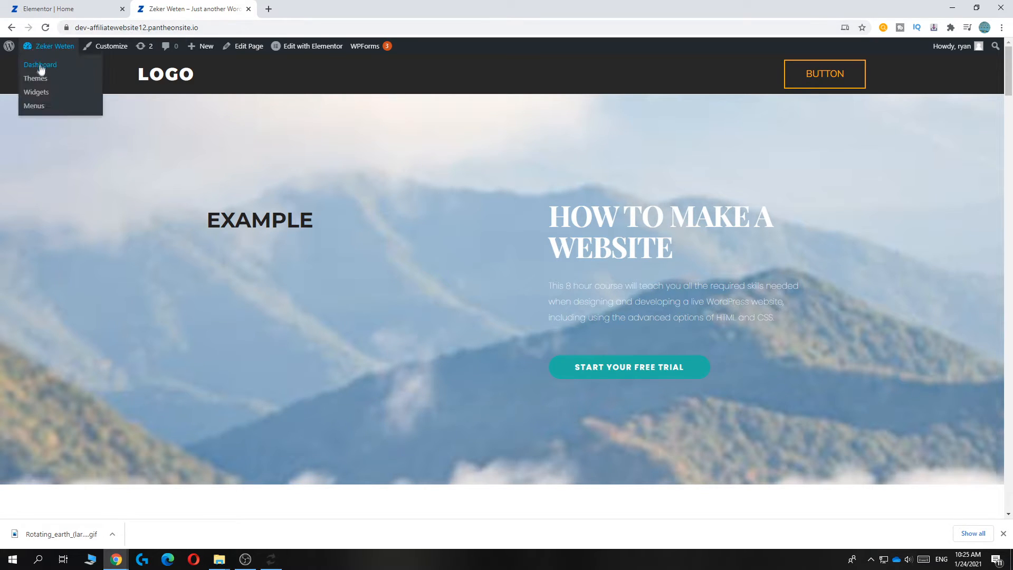
- Go to the dashboard and show the Header Footer & Blocks template list under Appearance
click(40, 65)
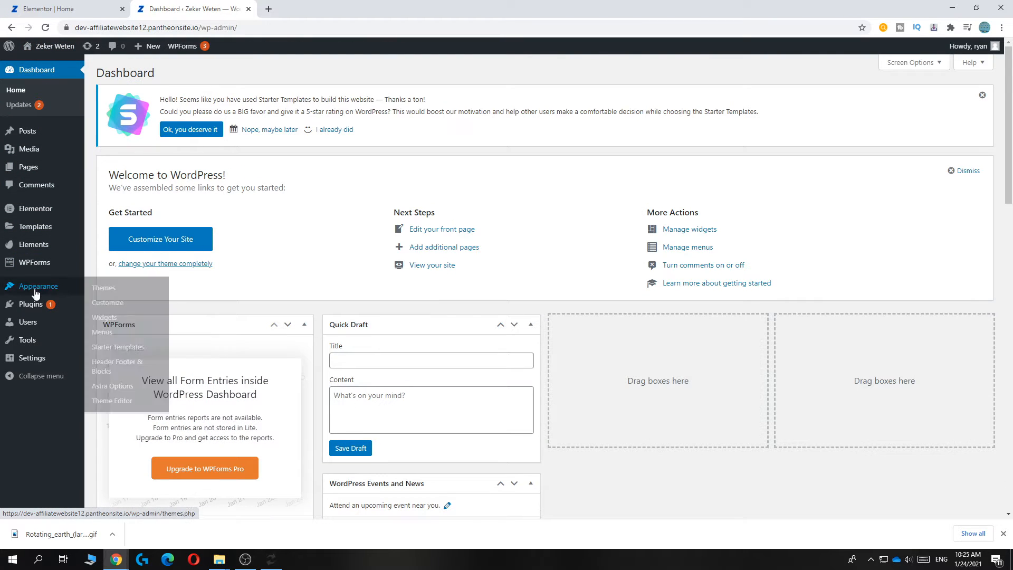
mouse_move(116, 366)
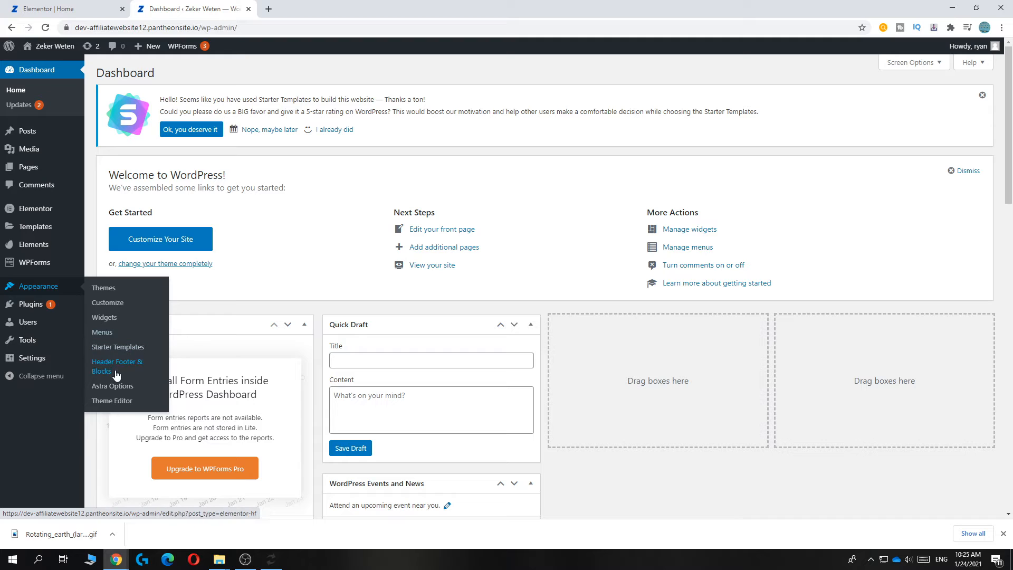
click(117, 366)
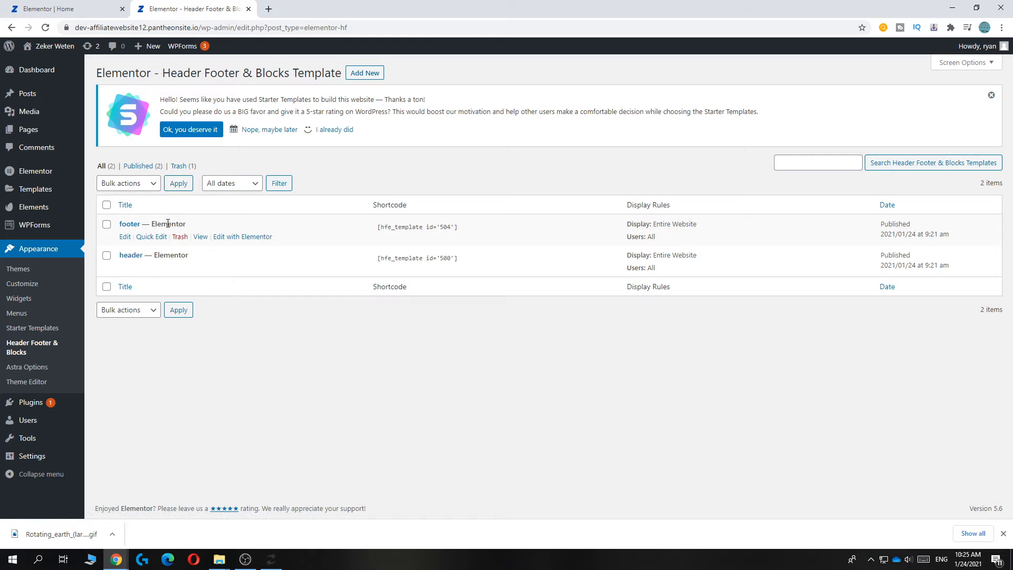
mouse_move(131, 254)
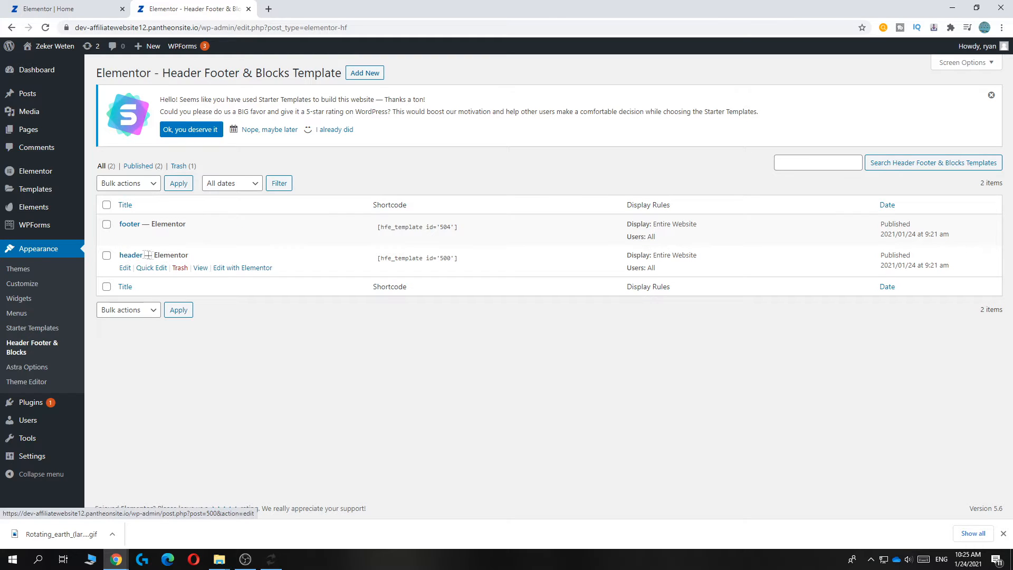
mouse_move(242, 267)
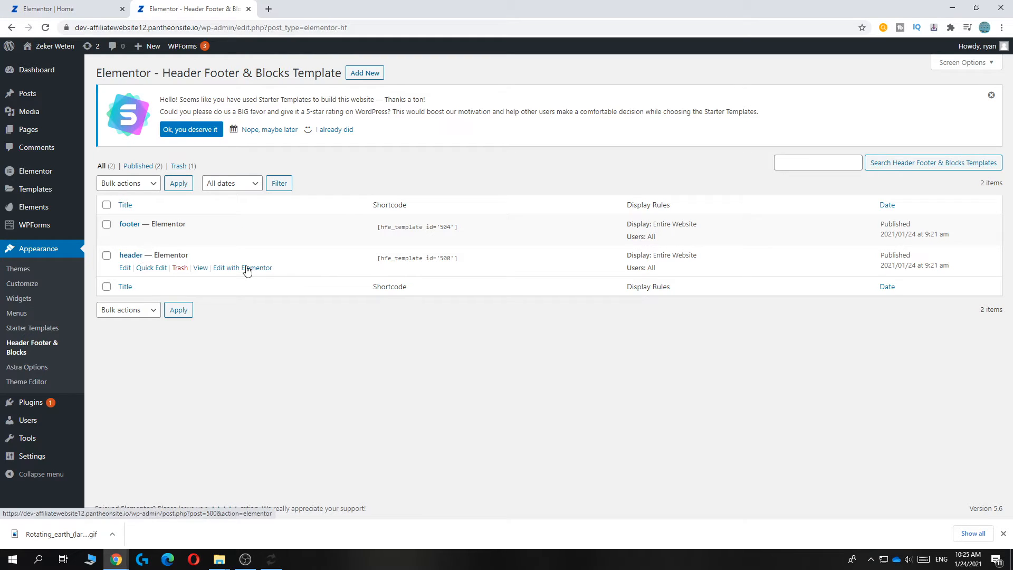
- Edit the header template with Elementor and remove its old dark LOGO and BUTTON section
click(243, 267)
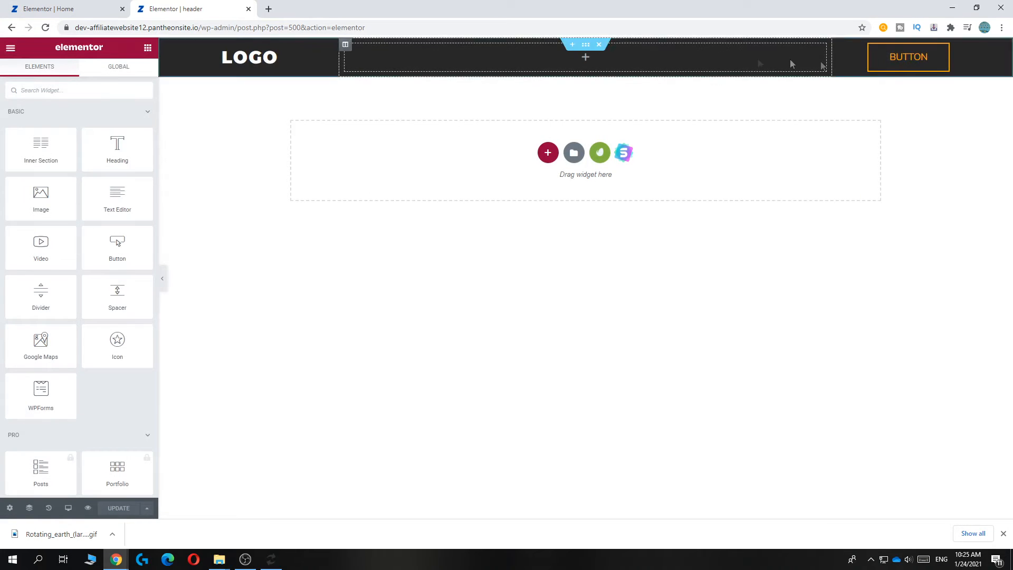
click(249, 65)
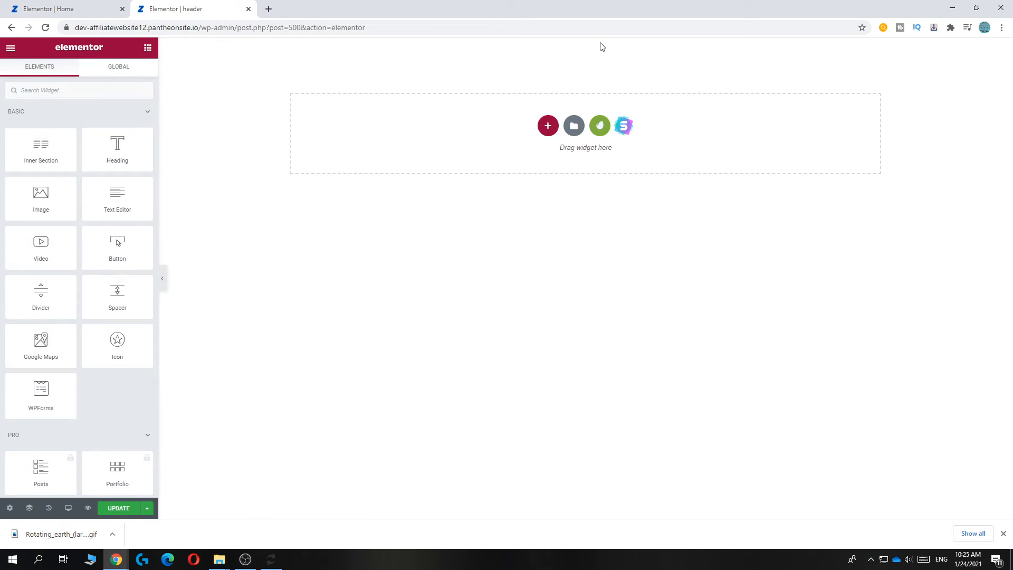
mouse_move(594, 134)
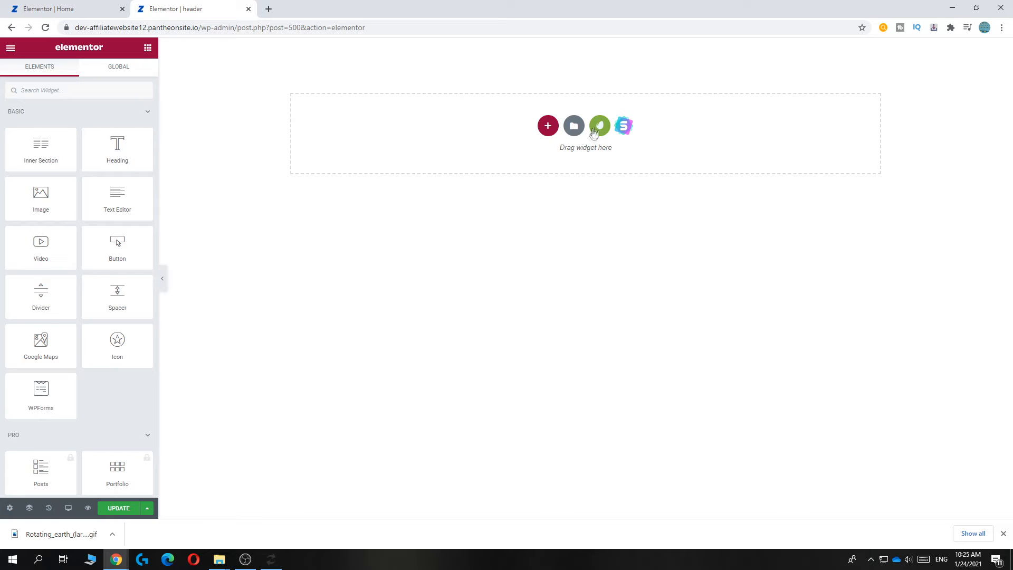
- Bring up the Envato Elements template kit library, then view the live site in a new tab
click(599, 125)
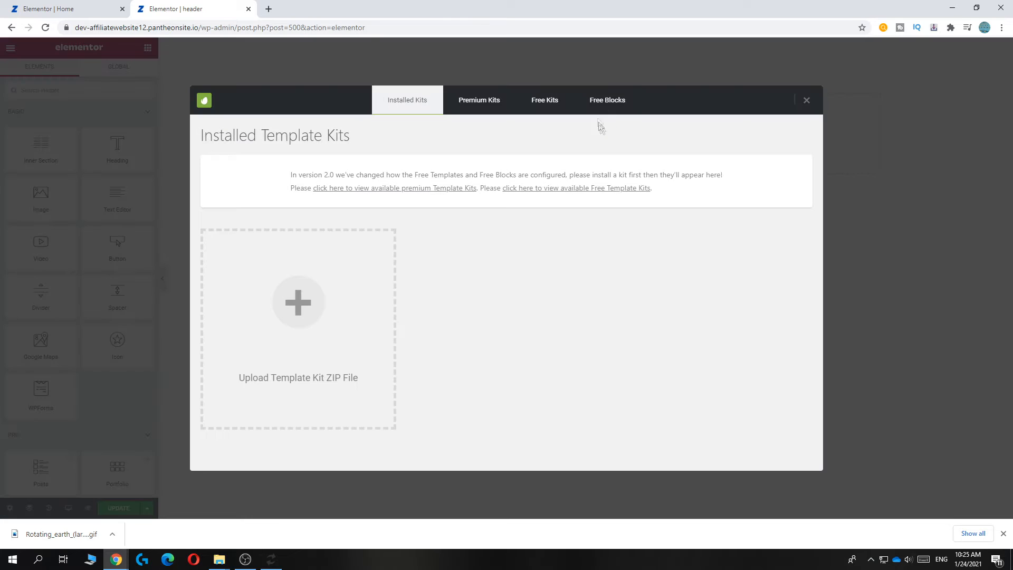
mouse_move(442, 138)
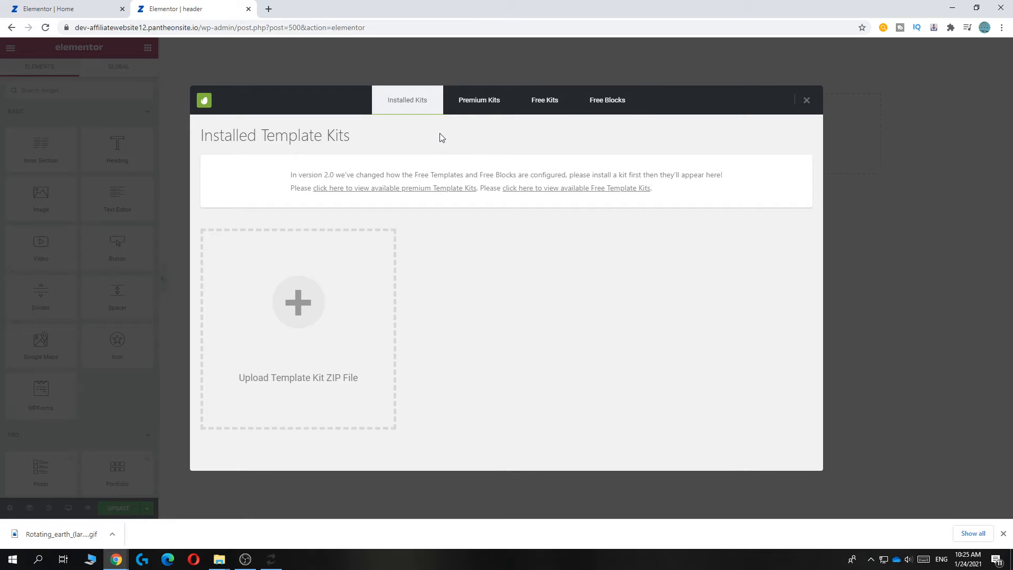
mouse_move(545, 99)
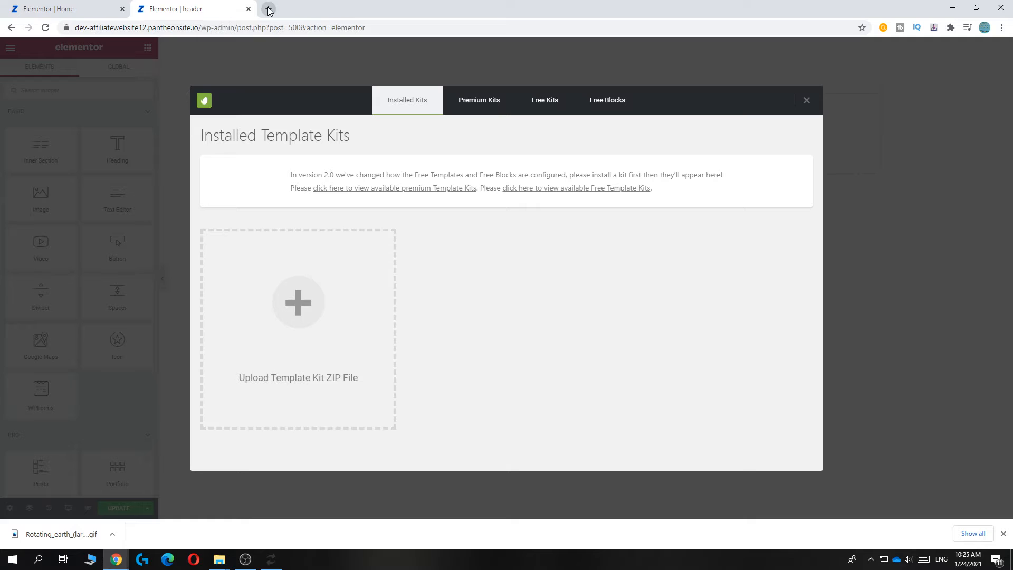
click(267, 8)
text(dev-affiliatewebsite12.pantheonsite.io)
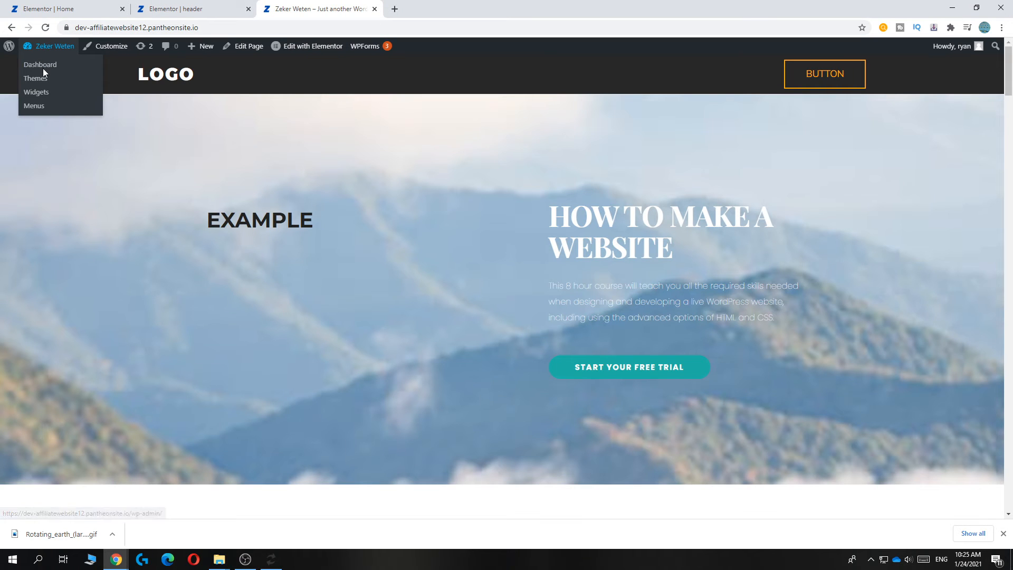
- Search Add Plugins for 'envato', then return to the Elementor header tab
click(40, 64)
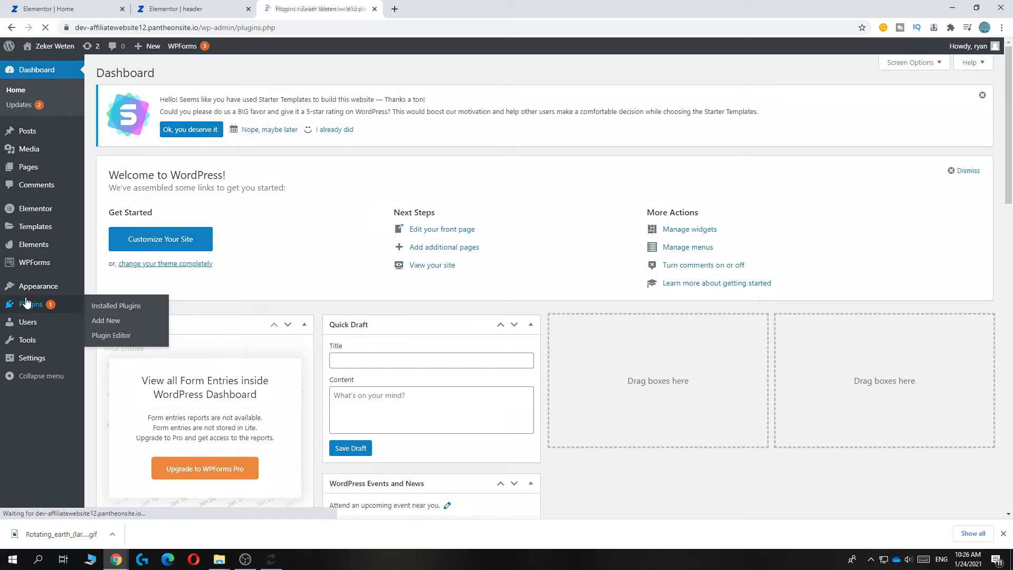
click(106, 321)
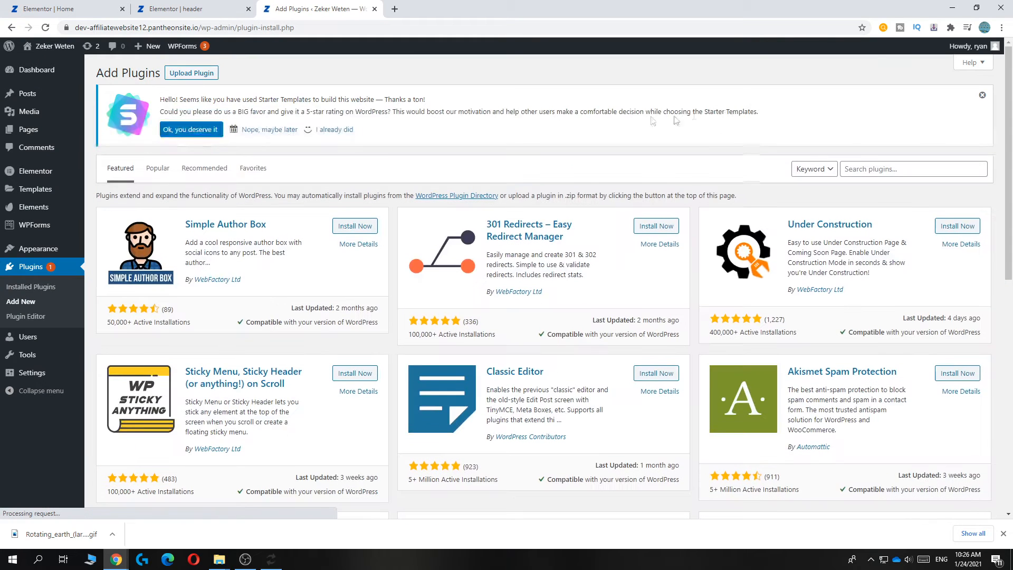
text(envato)
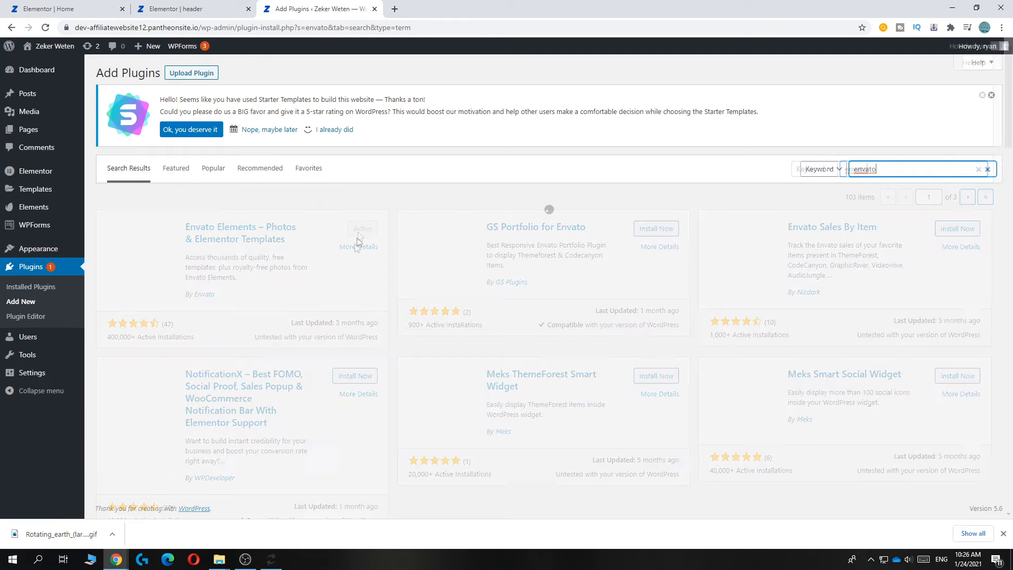
click(188, 8)
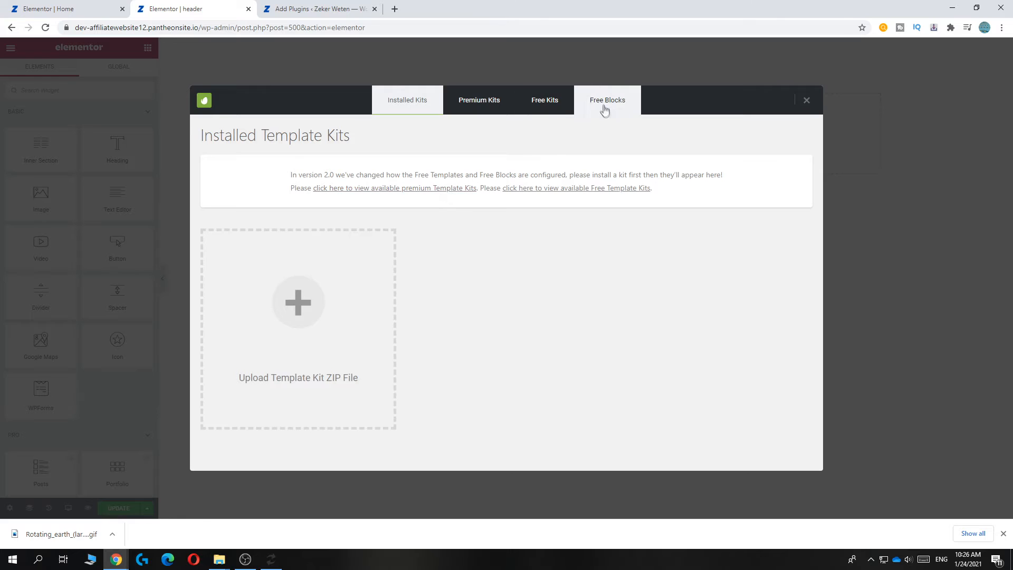
- Insert an orange-logo Free Blocks header, then delete it to leave the canvas empty
click(606, 99)
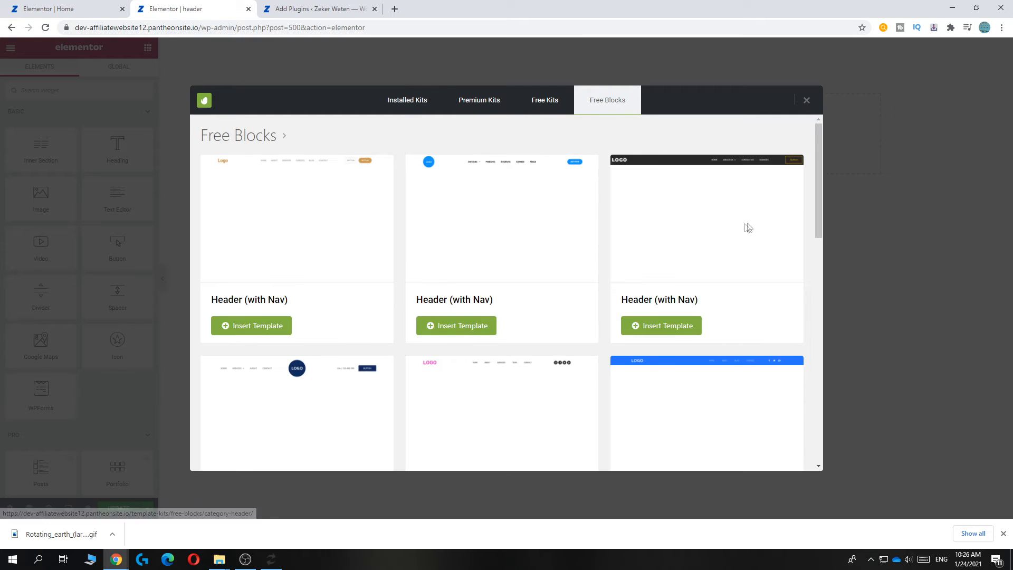
scroll(down, 3)
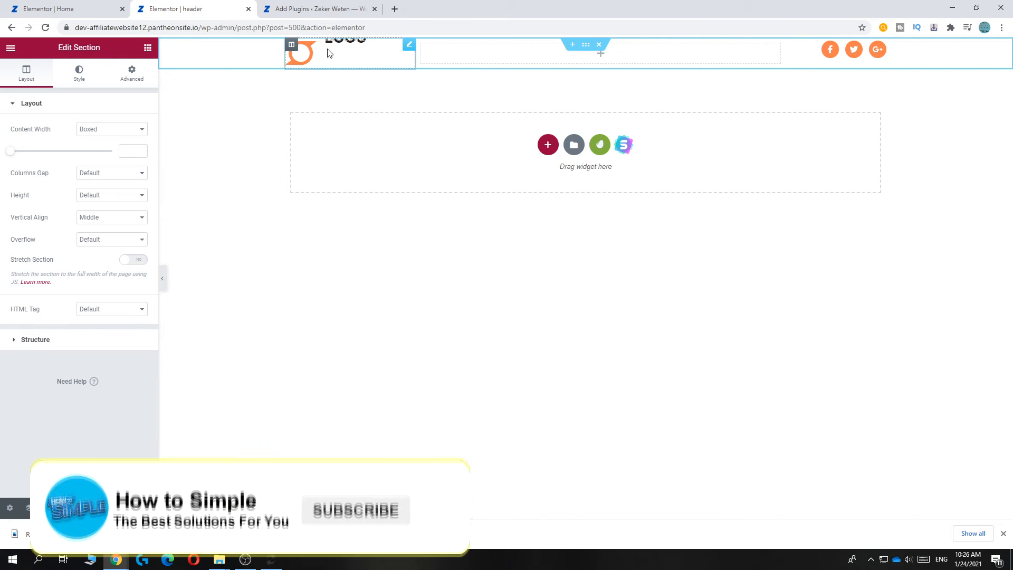
click(299, 52)
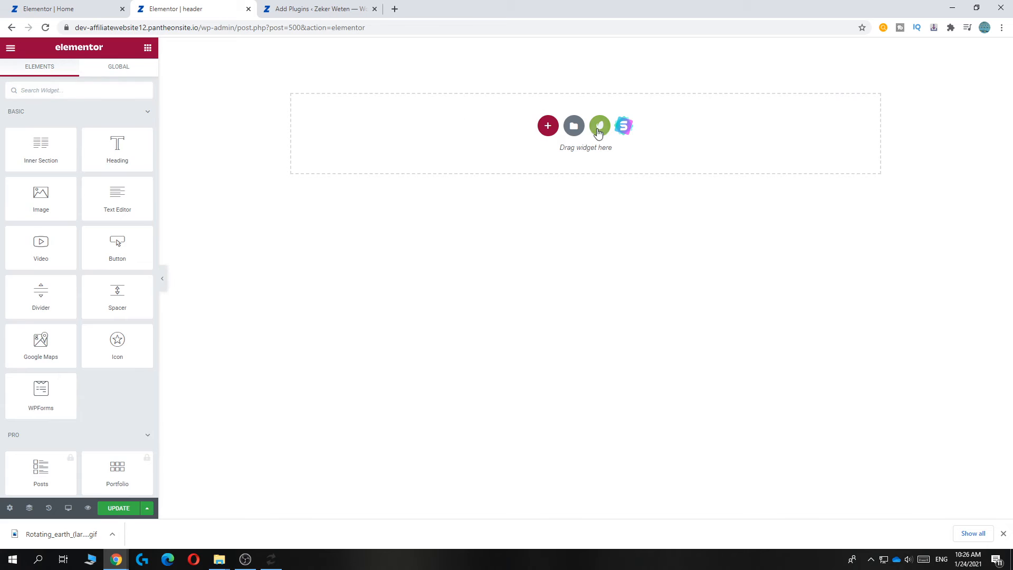
- Insert the blue Free Blocks Header (with Nav) with LOGO, contact bar and social icons
click(574, 125)
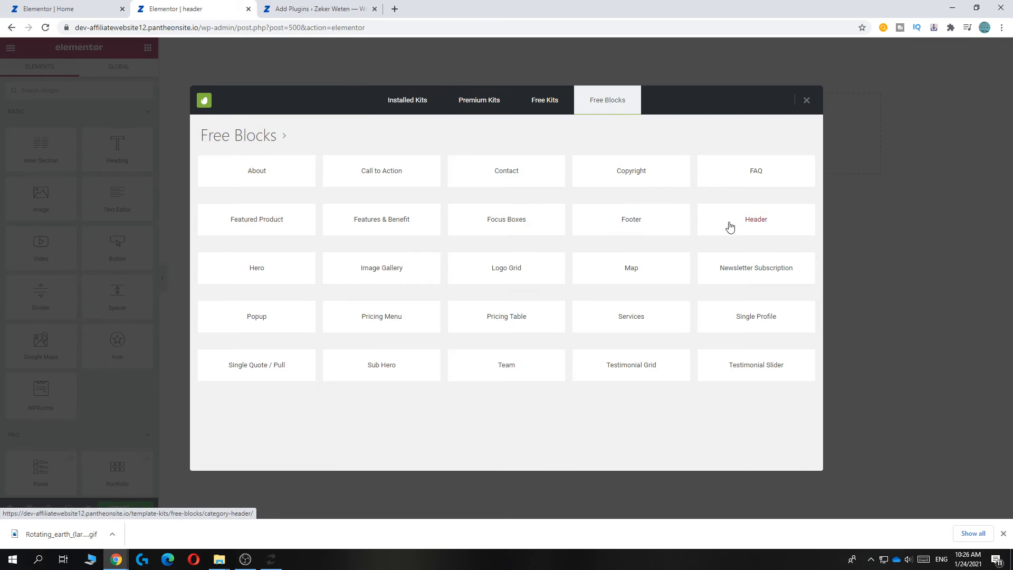
click(756, 220)
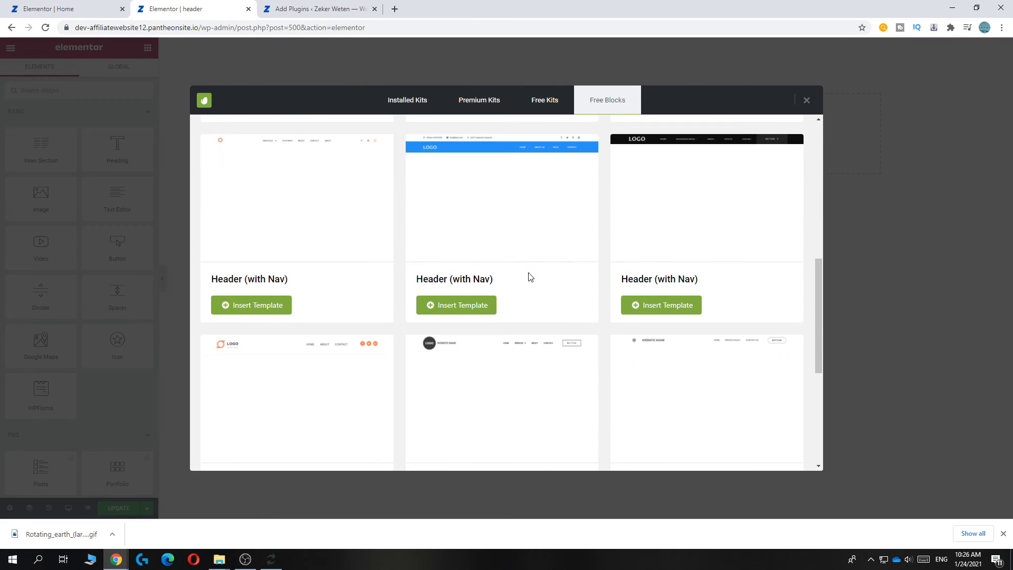
click(807, 100)
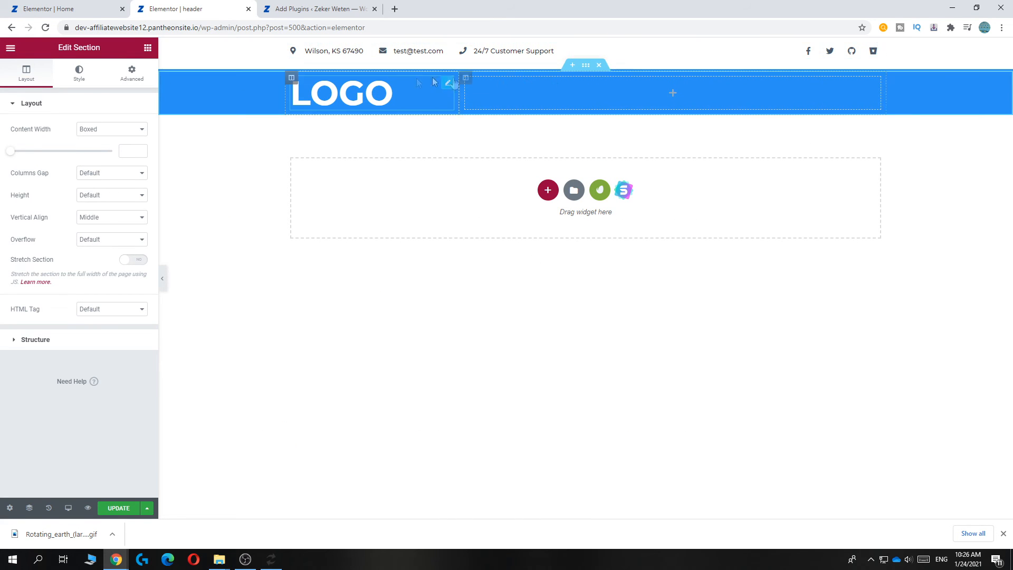
- Place a red CLICK HERE Button widget in the blue header's empty right column
click(147, 47)
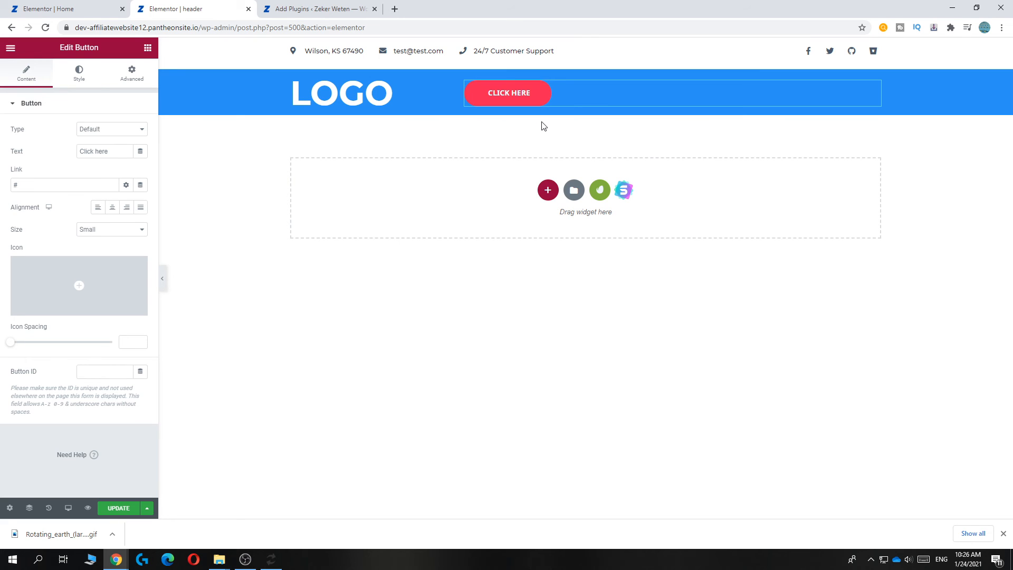
mouse_move(156, 508)
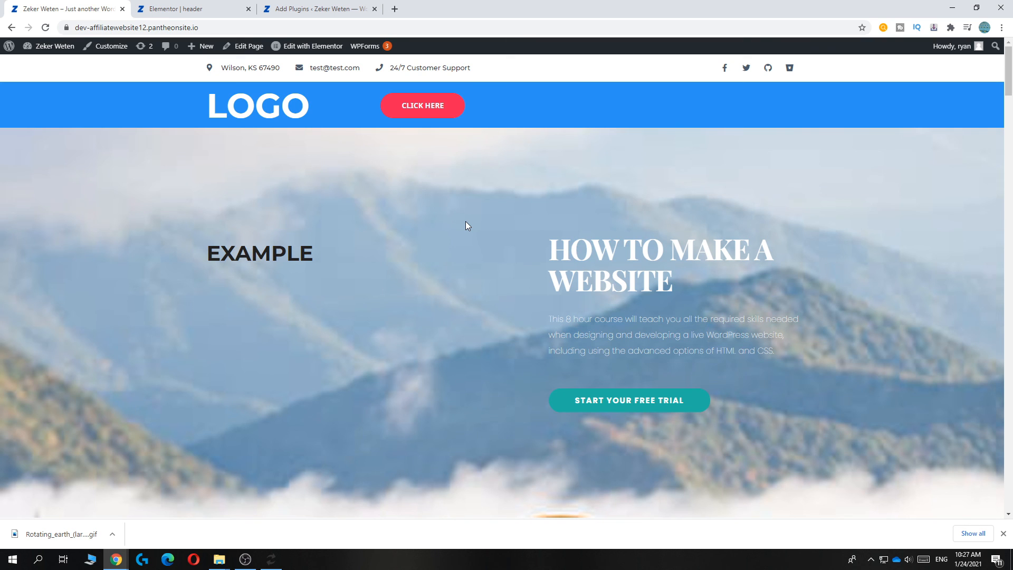
mouse_move(439, 295)
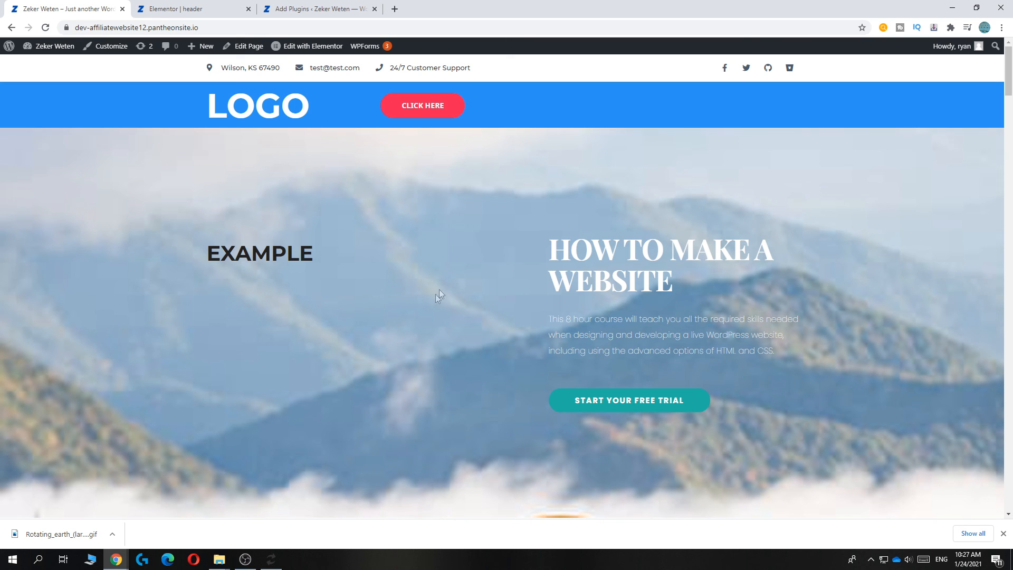